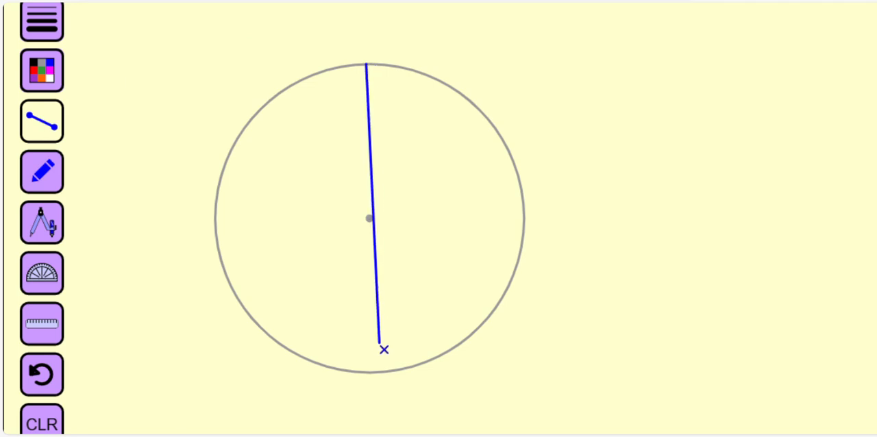
# - Extend a line from the circle's top through the centre down to the bottom edge
pyautogui.moveTo(385, 349); pyautogui.dragTo(381, 369)
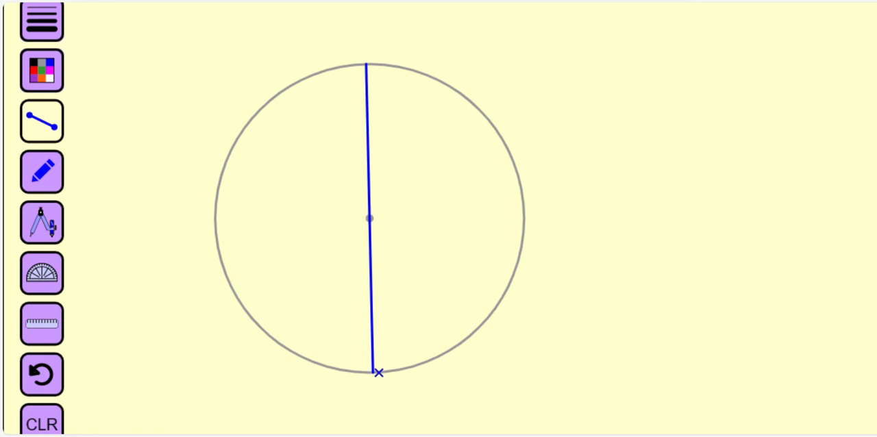
pyautogui.click(42, 221)
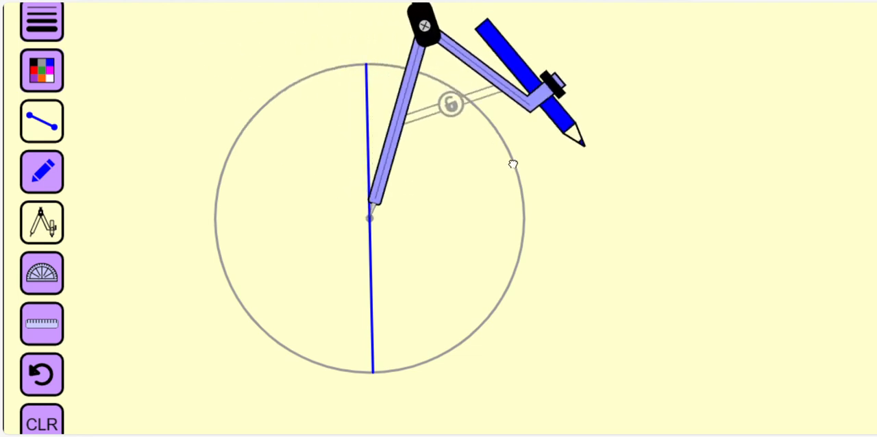
# - Swing compass arcs from the diameter ends and draw the perpendicular line across the circle
pyautogui.moveTo(513, 165); pyautogui.dragTo(526, 281)
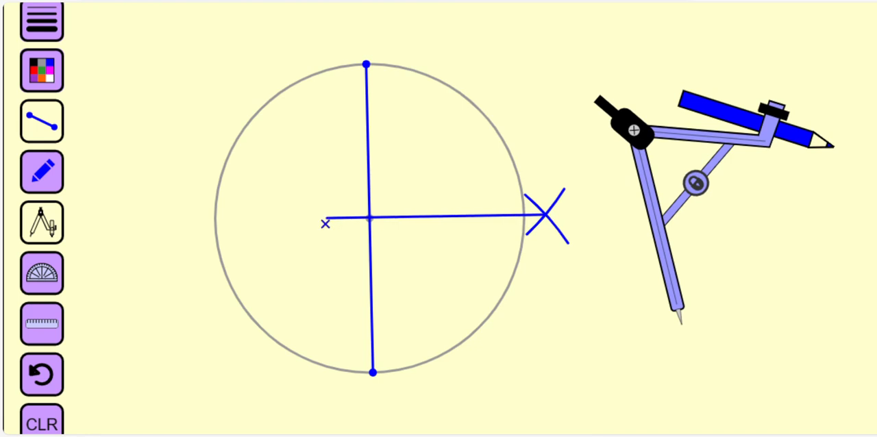
pyautogui.moveTo(328, 221); pyautogui.dragTo(239, 227)
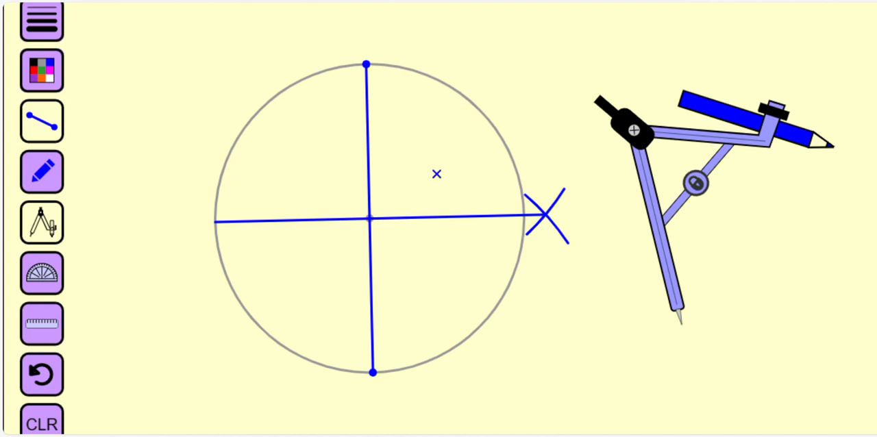
pyautogui.moveTo(419, 275)
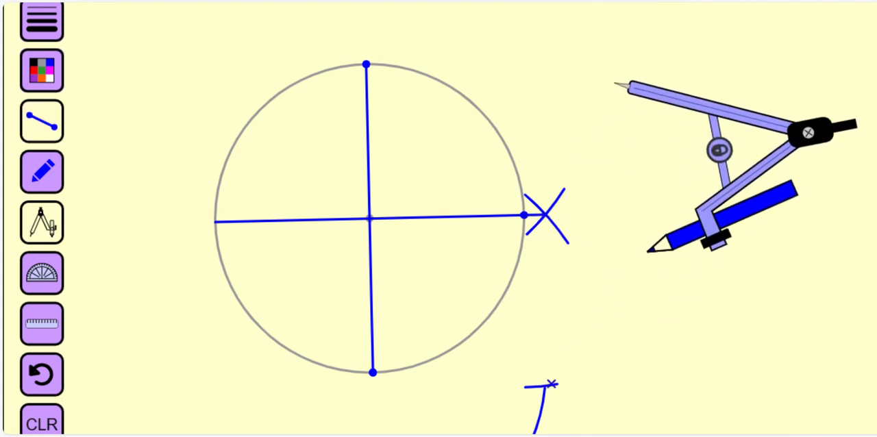
# - Draw the lower-right bisector from the arc crossing through the centre to the opposite edge
pyautogui.moveTo(373, 219); pyautogui.dragTo(541, 398)
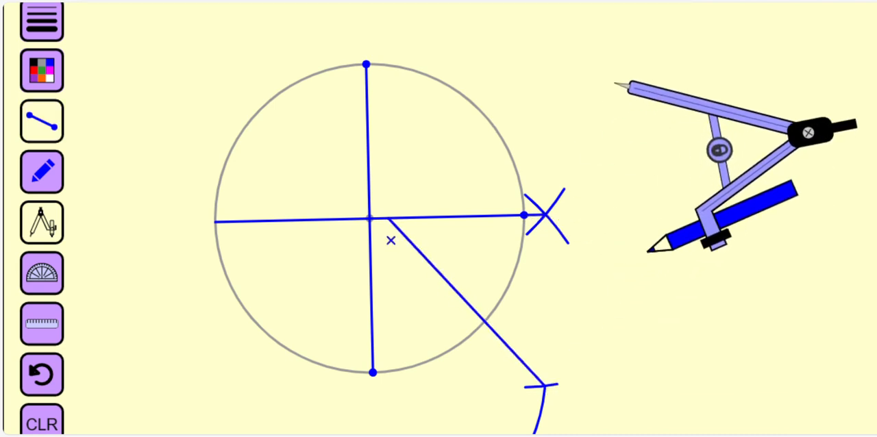
pyautogui.moveTo(534, 383); pyautogui.dragTo(254, 120)
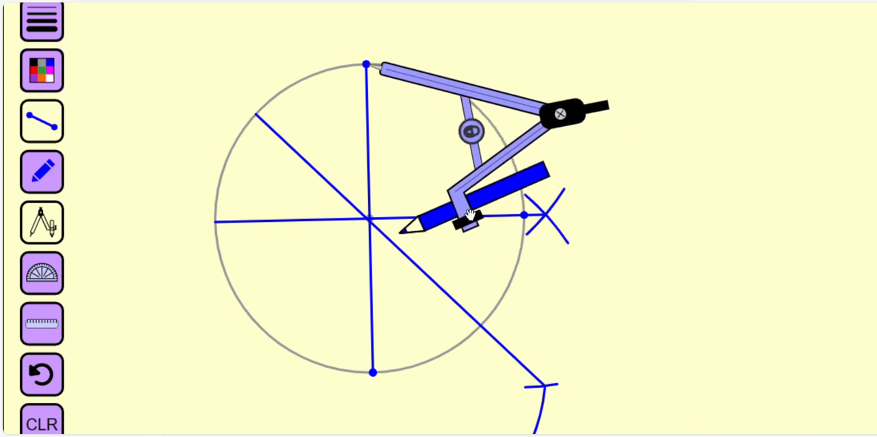
# - Swing an arc above right and draw the upper-right bisector through the centre
pyautogui.moveTo(466, 212); pyautogui.dragTo(541, 226)
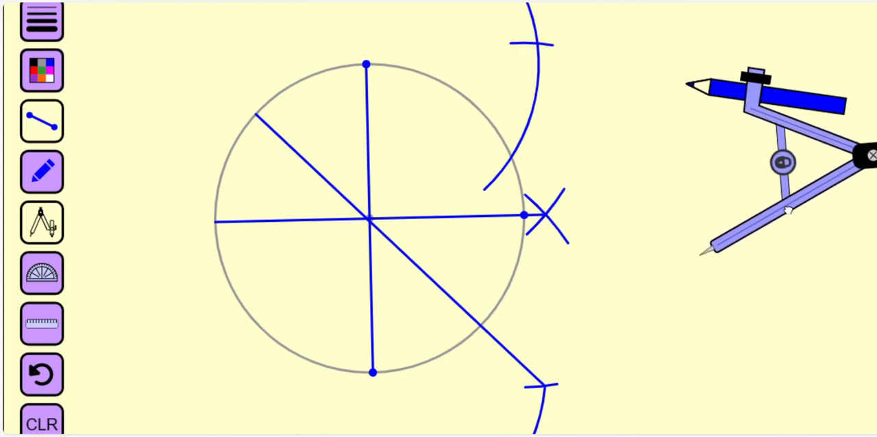
pyautogui.moveTo(370, 219); pyautogui.dragTo(534, 43)
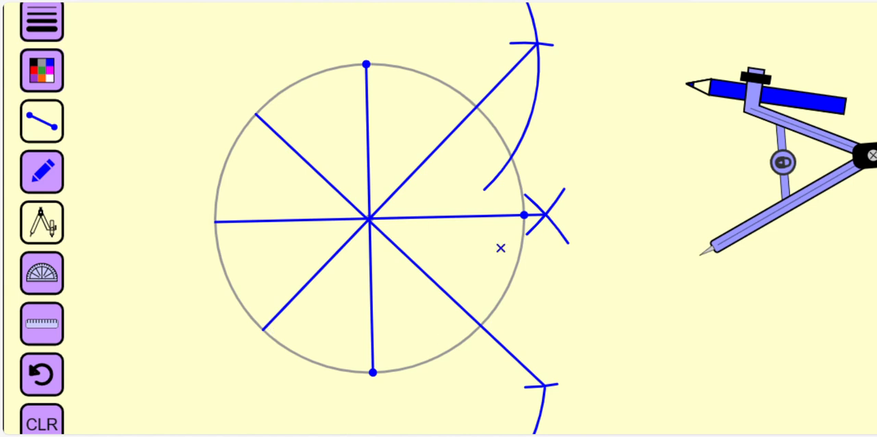
pyautogui.moveTo(346, 136)
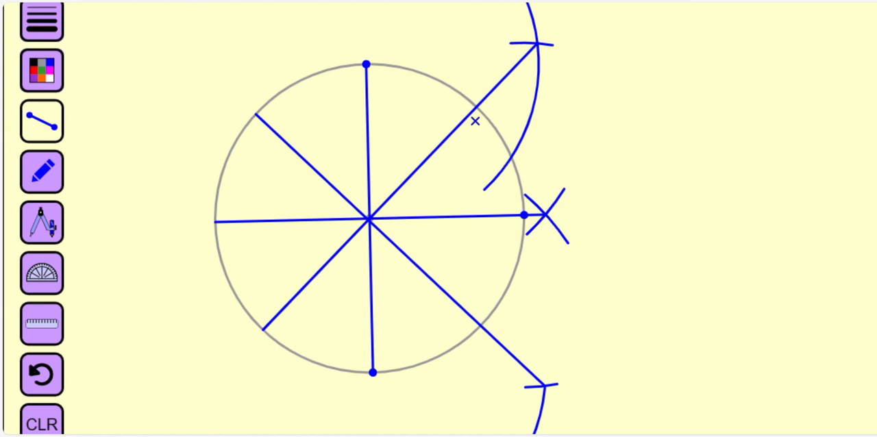
pyautogui.moveTo(374, 75)
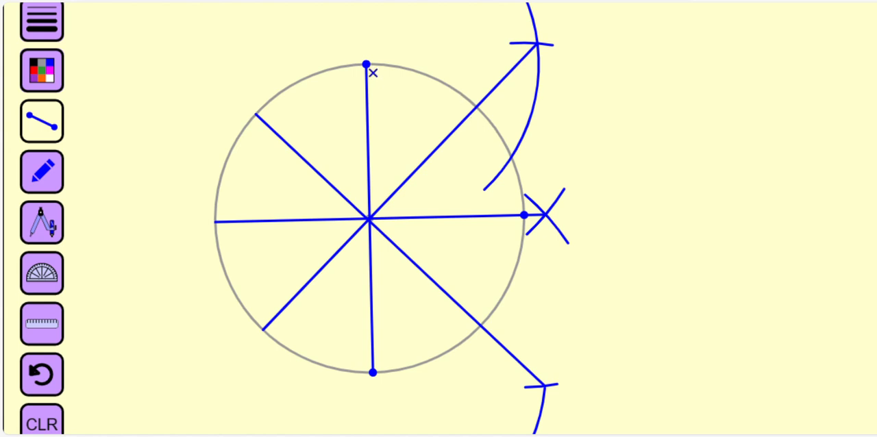
# - Switch the colour to green and draw the octagon side from bottom to lower-left point
pyautogui.click(43, 72)
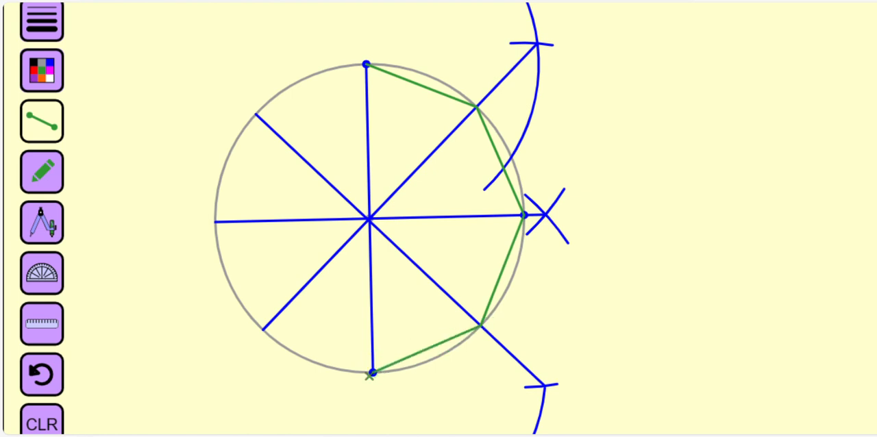
pyautogui.moveTo(372, 372); pyautogui.dragTo(267, 334)
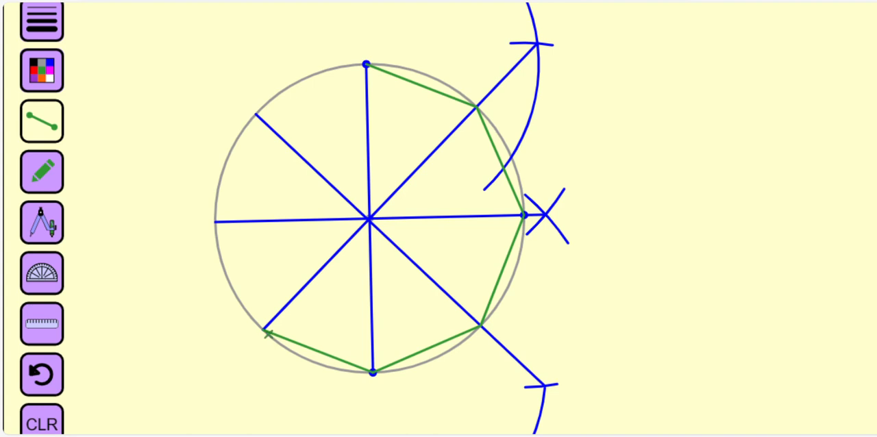